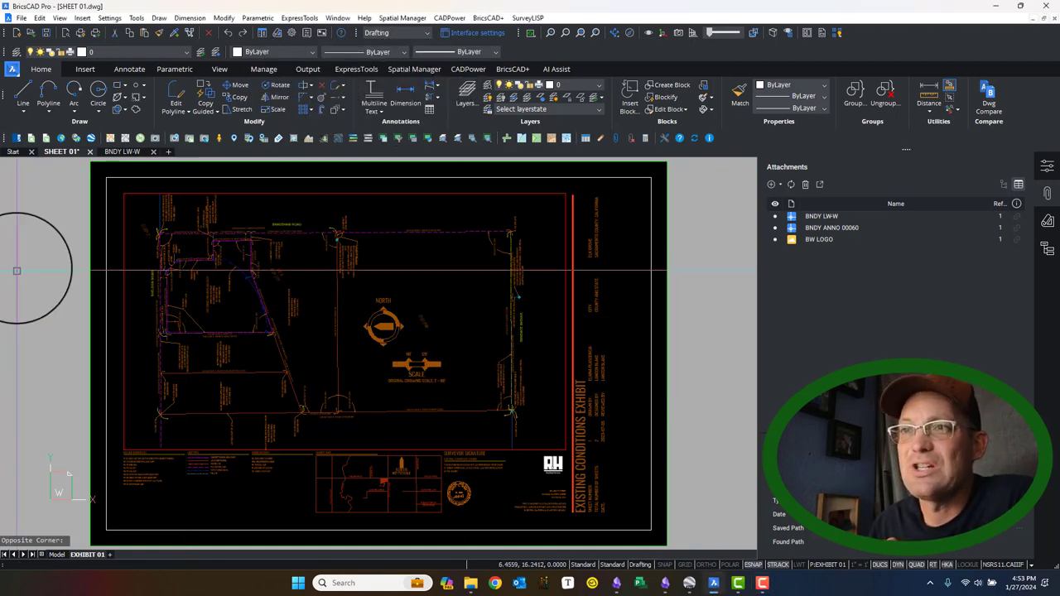
Switch to the BNDY LW-W boundary drawing to review its linetype scale
scroll("up", 3)
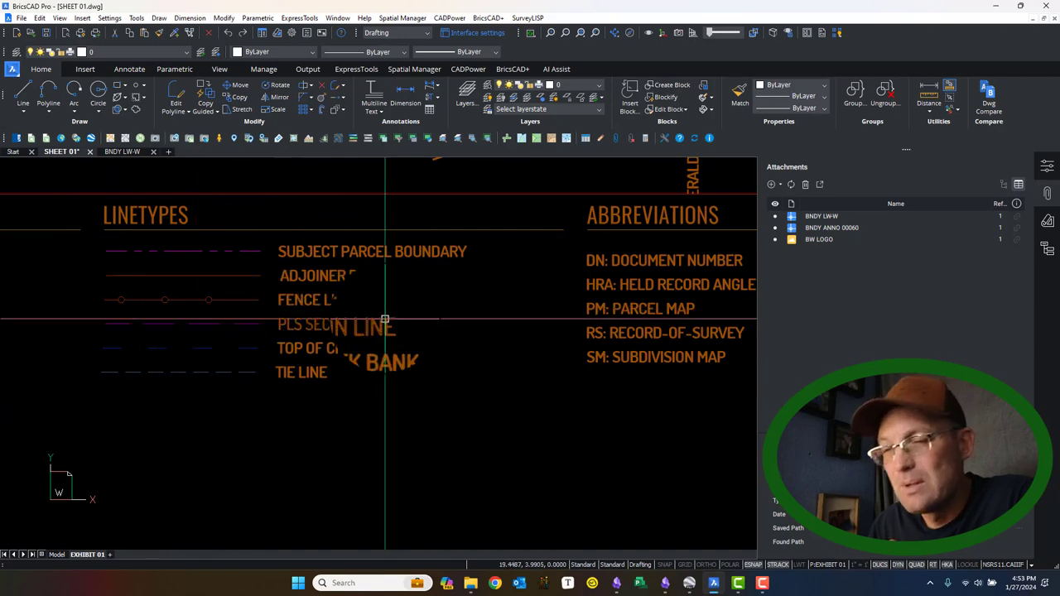
scroll("down", 3)
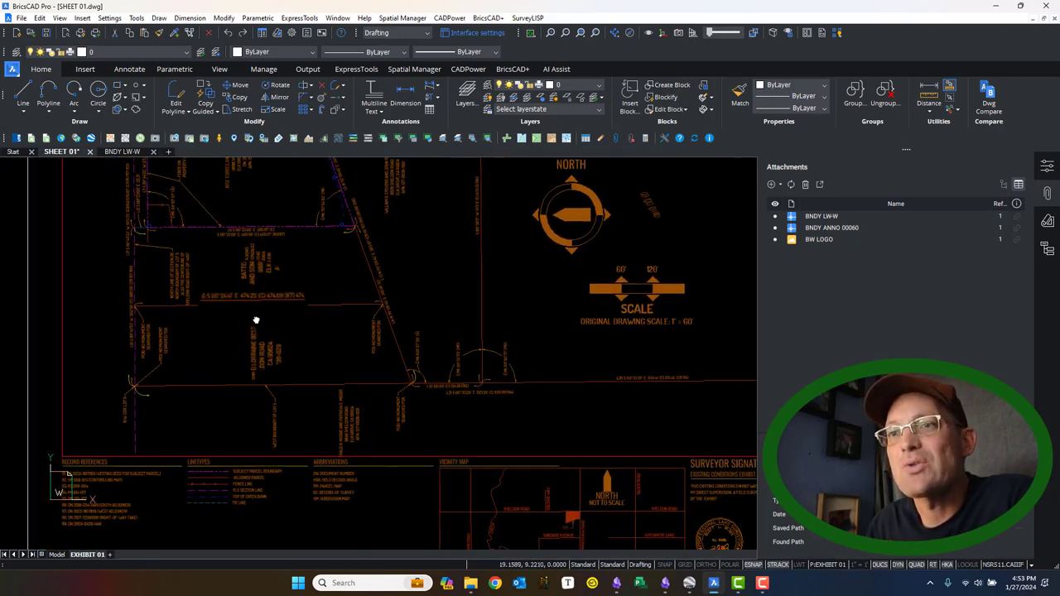
scroll("up", 3)
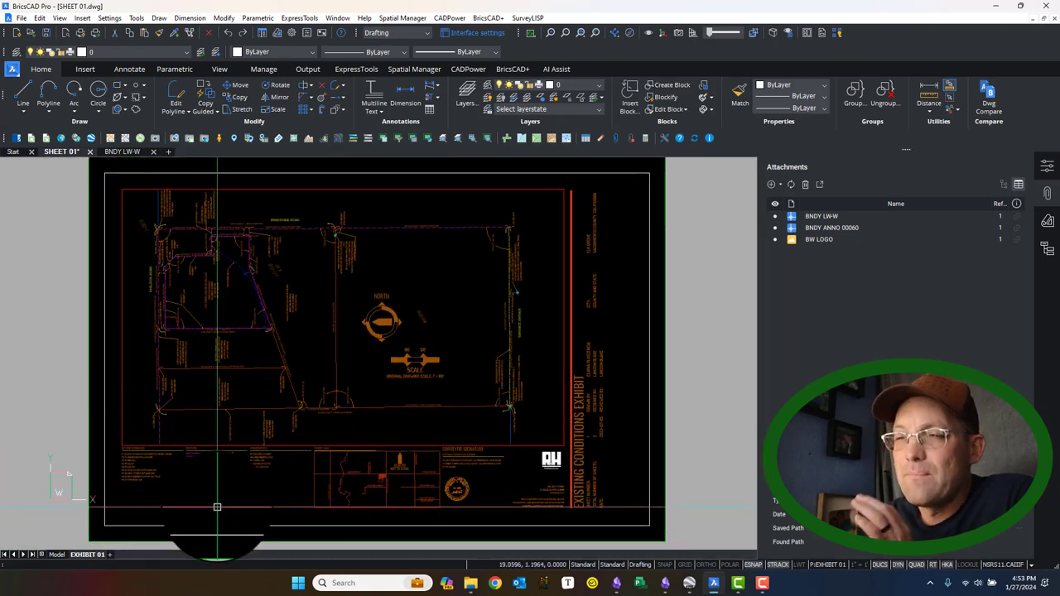
mouse_move(320, 323)
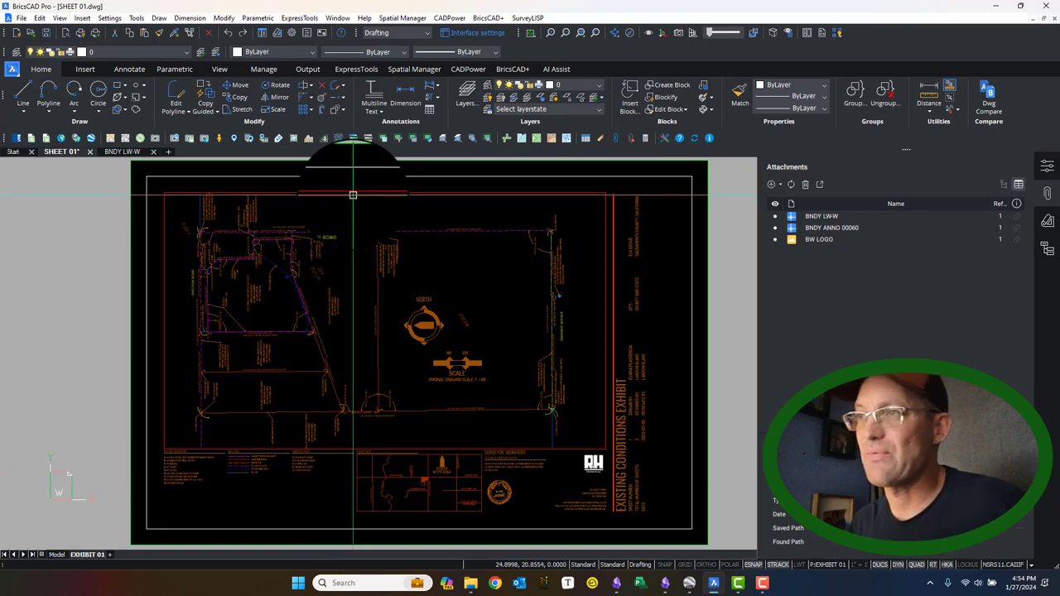
left_click(122, 152)
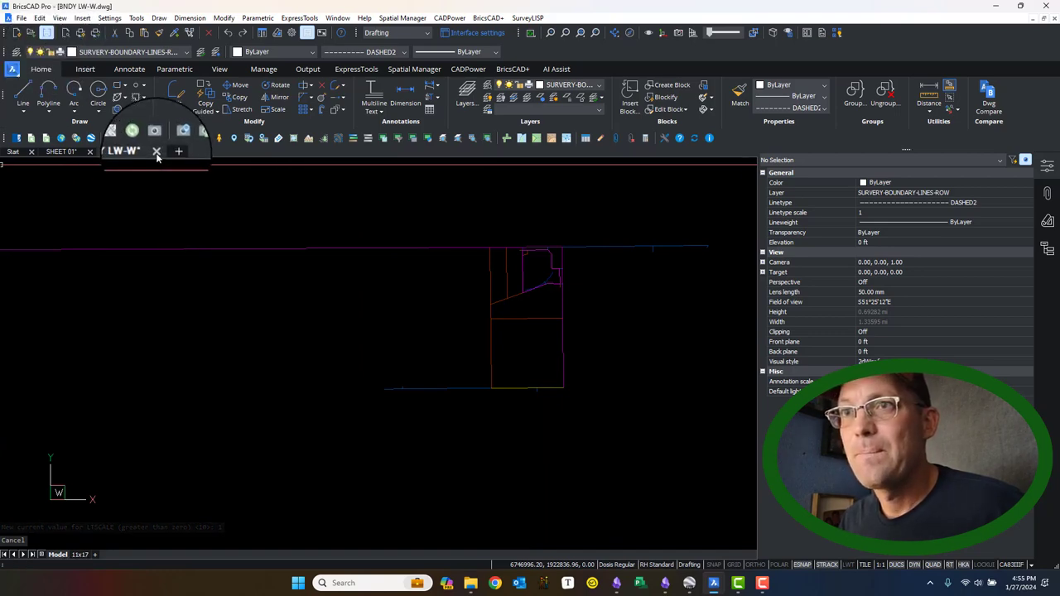
left_click(61, 150)
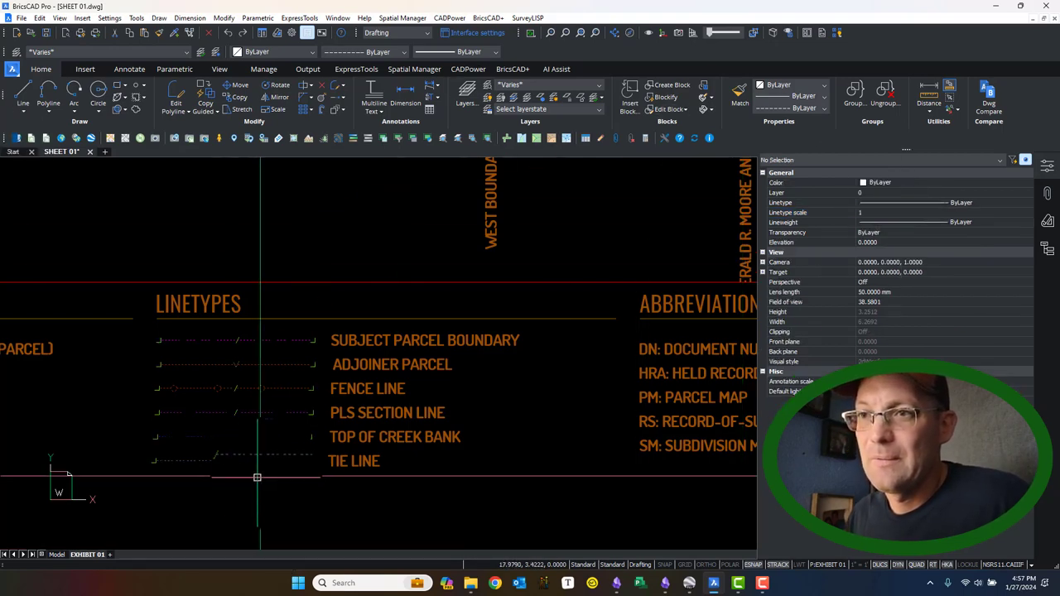
left_click(257, 477)
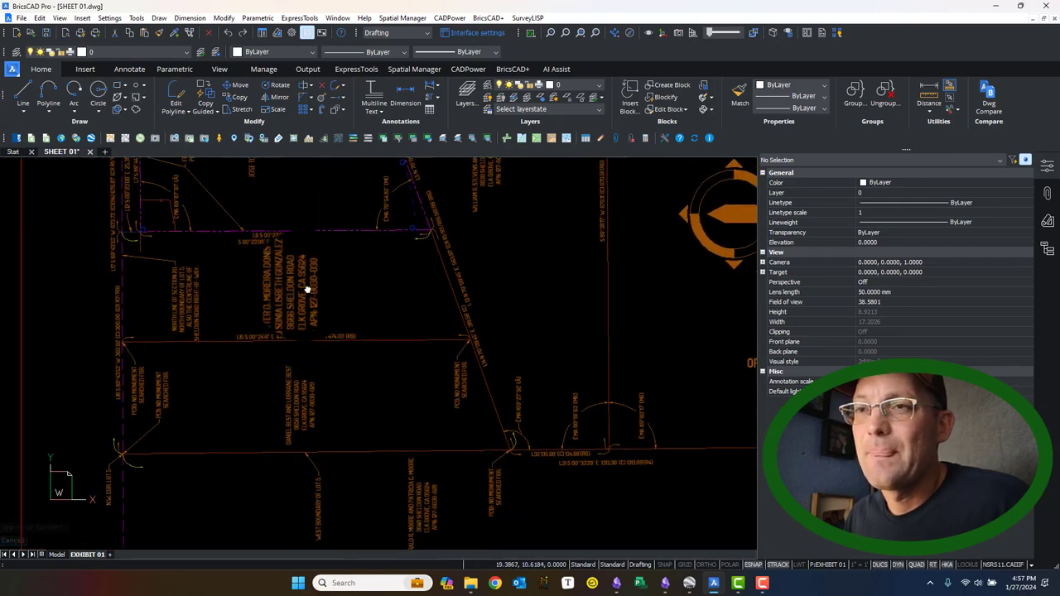
scroll("down", 3)
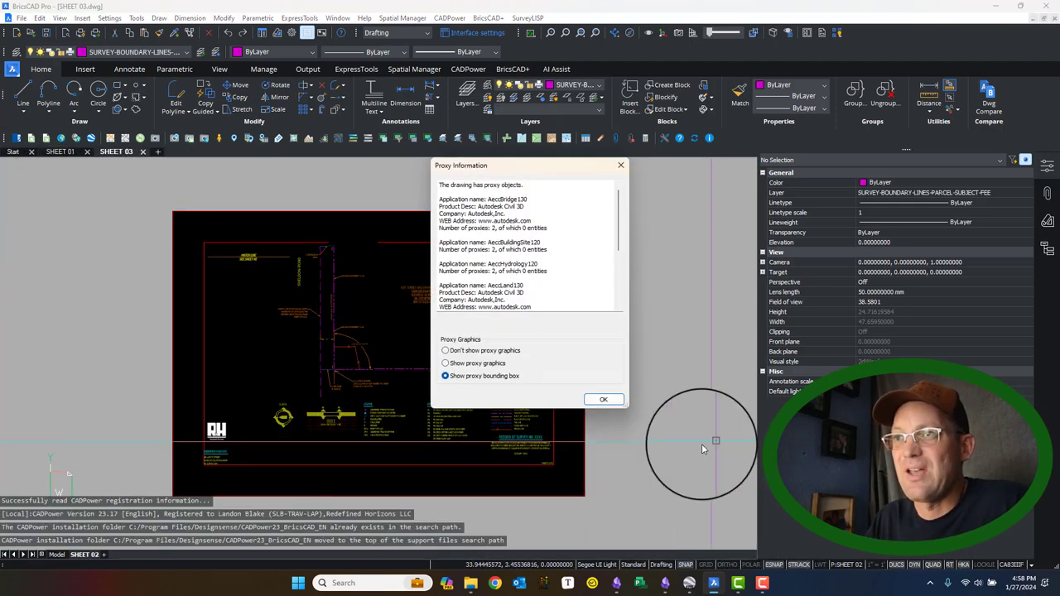
Dismiss the proxy notice and set SHEET 03's LTSCALE to 0.5
left_click(603, 399)
type("LTS")
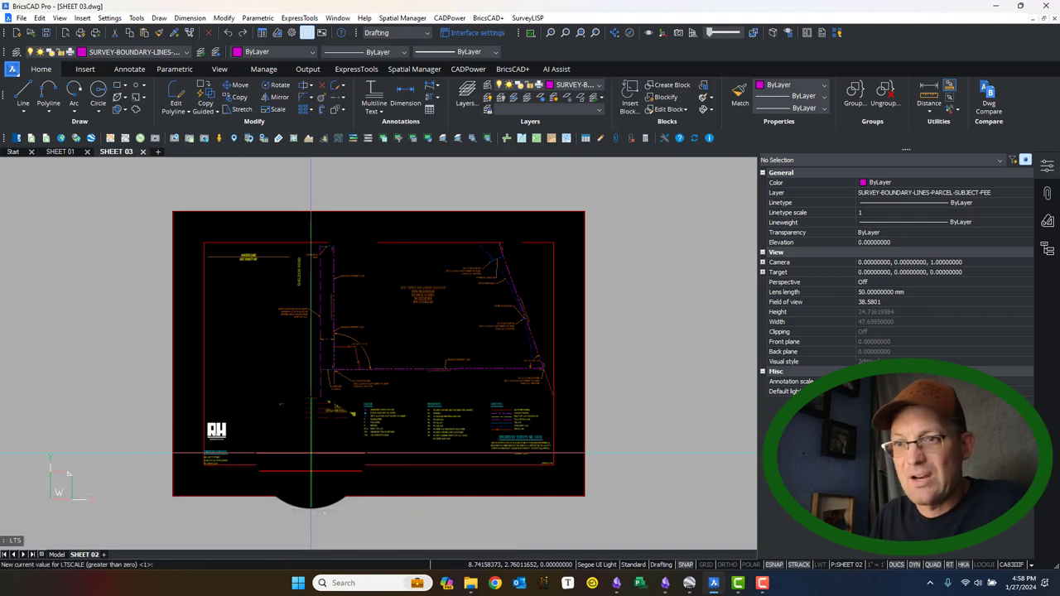
type("0.5")
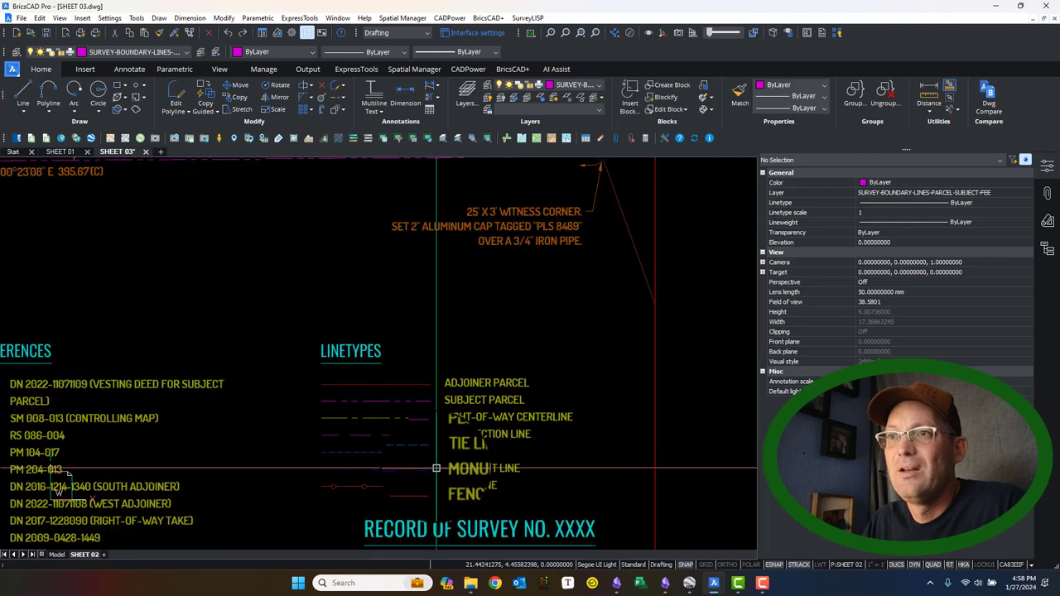
scroll("up", 3)
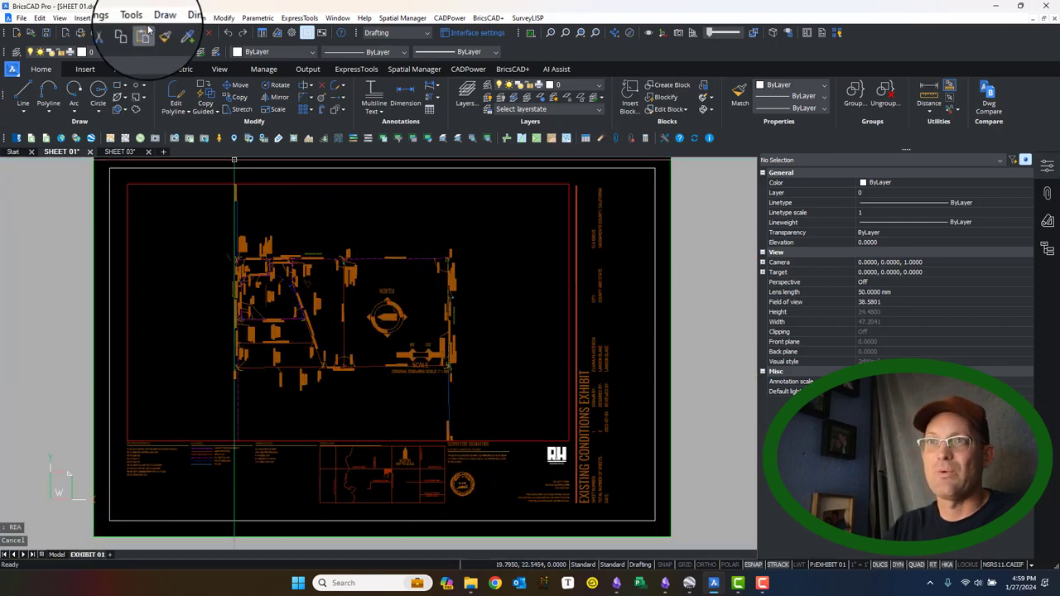
Undo the pan, zoom and PSLTSCALE changes on SHEET 01
left_click(251, 32)
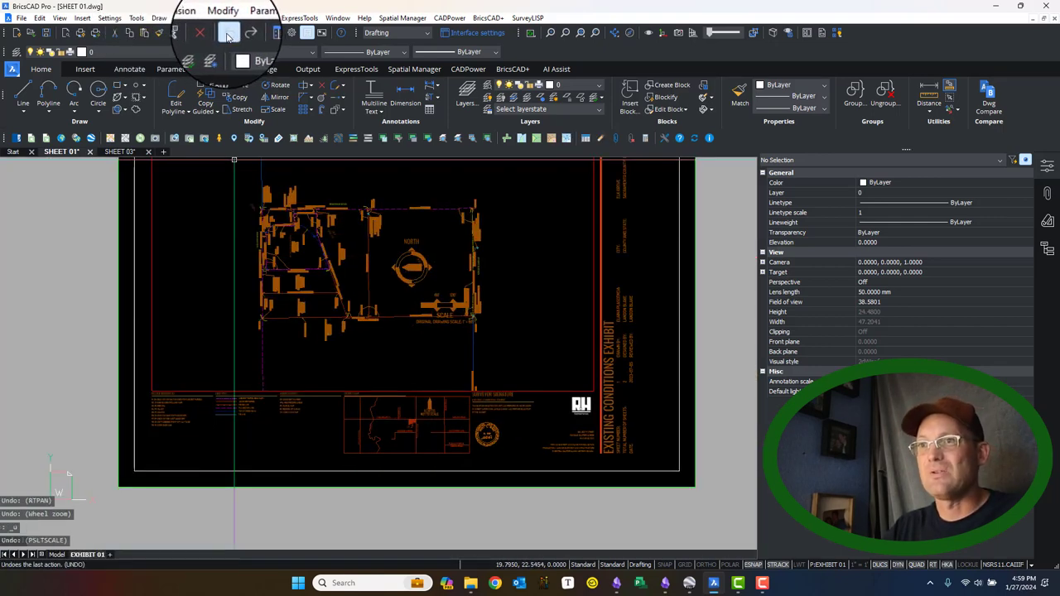